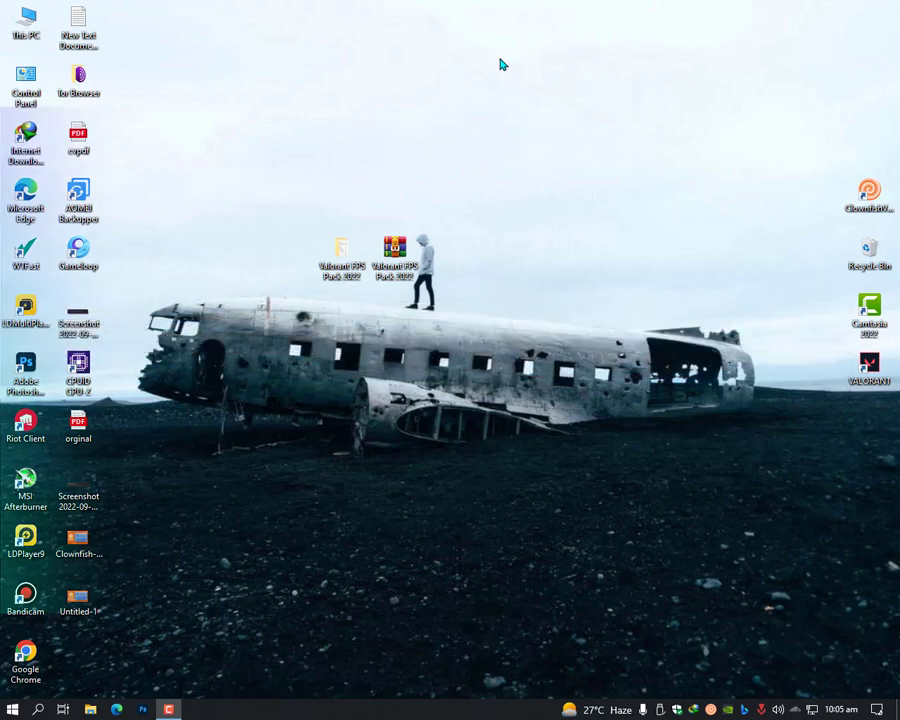
# Step: Search the Start menu for "app" to surface Apps & features
pyautogui.click(11, 709)
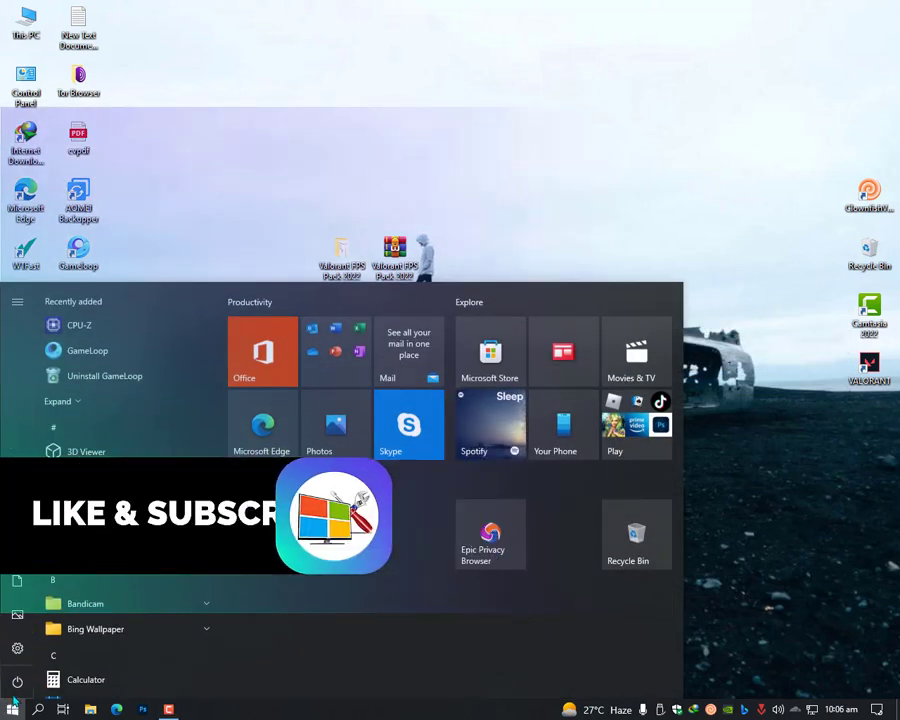
pyautogui.write('apps')
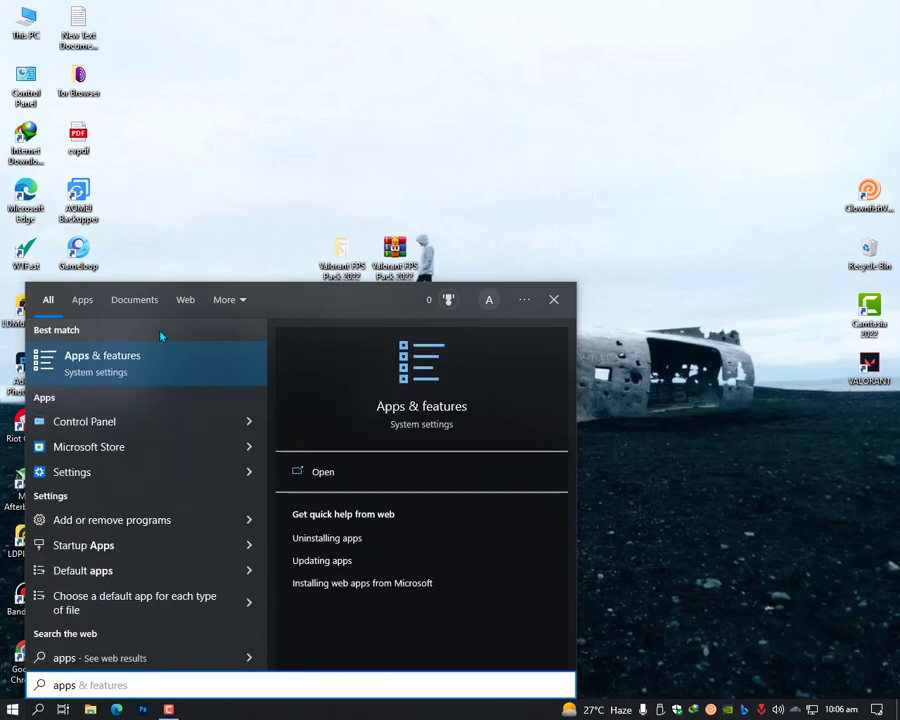
# Step: Open Apps & features and filter the installed apps list by "Microsoft edge"
pyautogui.click(102, 363)
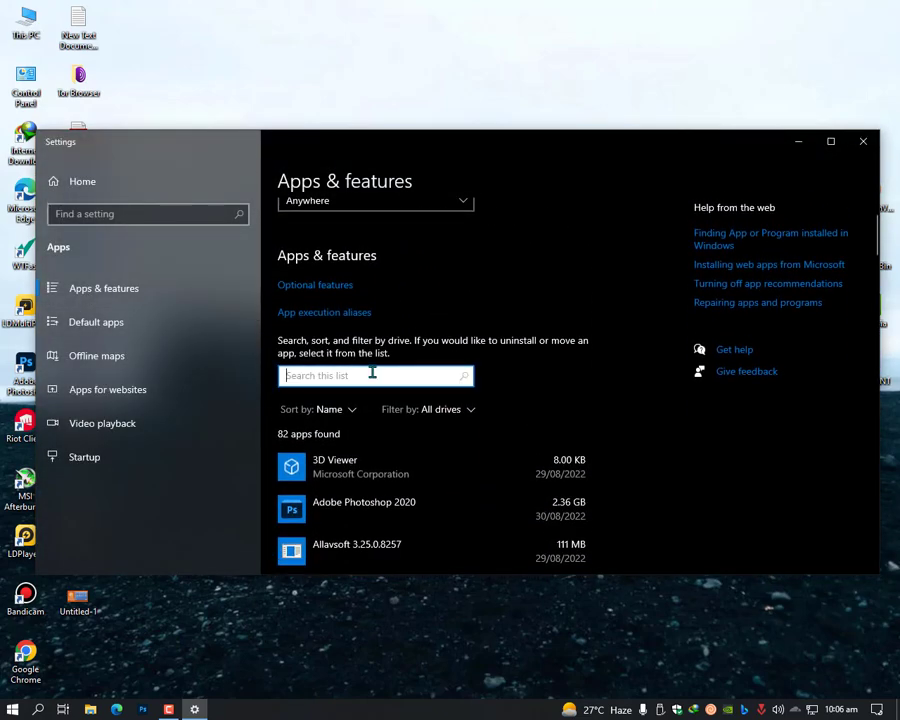
pyautogui.write('micrsoft')
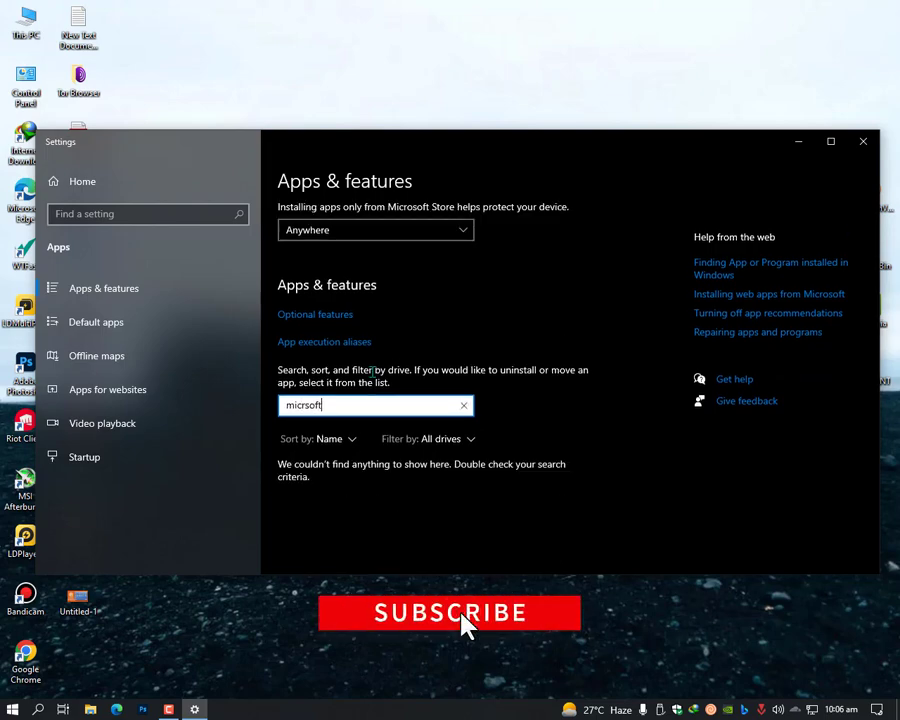
pyautogui.write('mic')
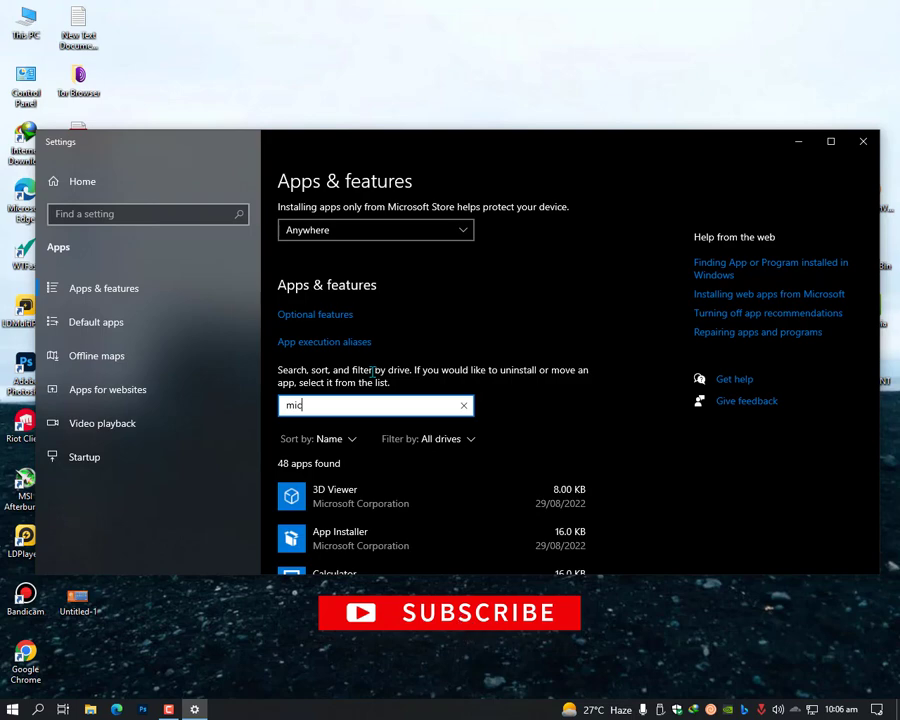
pyautogui.write('Microsoft edge')
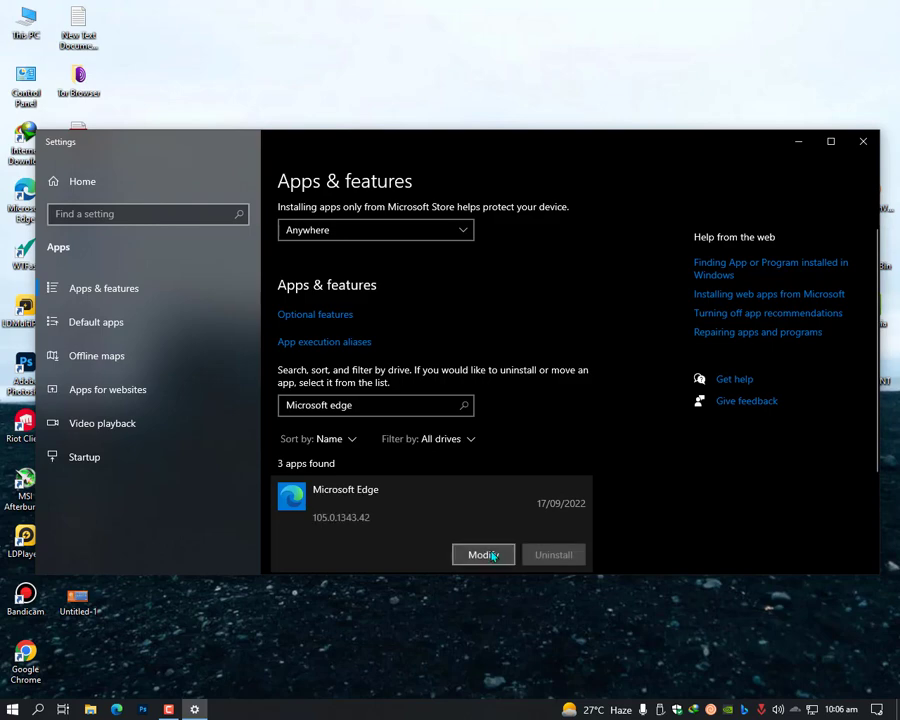
# Step: Modify Microsoft Edge and confirm Repair to download and reinstall it
pyautogui.click(483, 554)
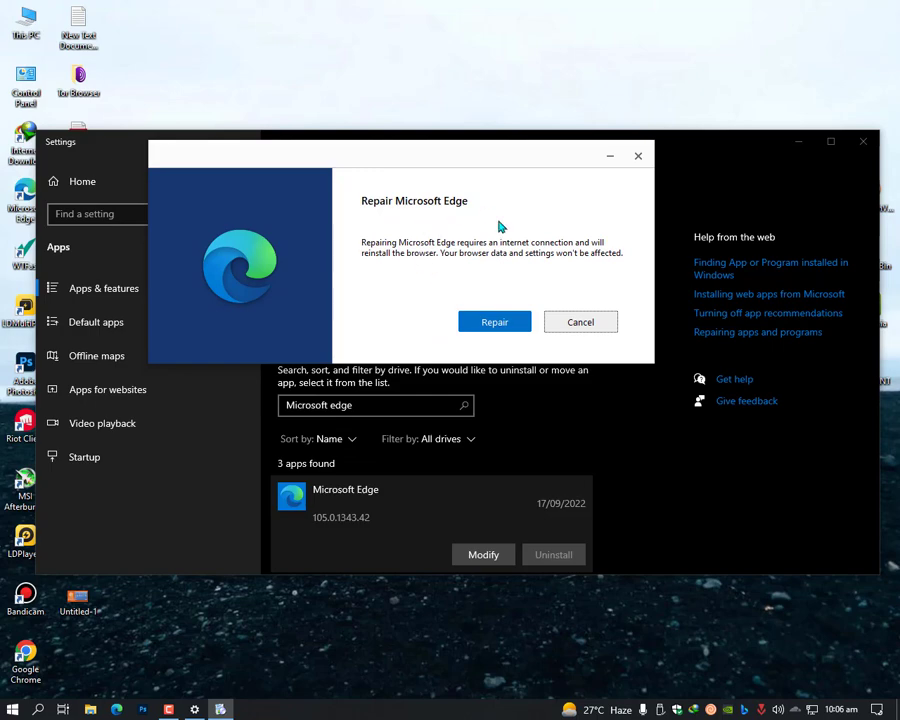
pyautogui.click(494, 321)
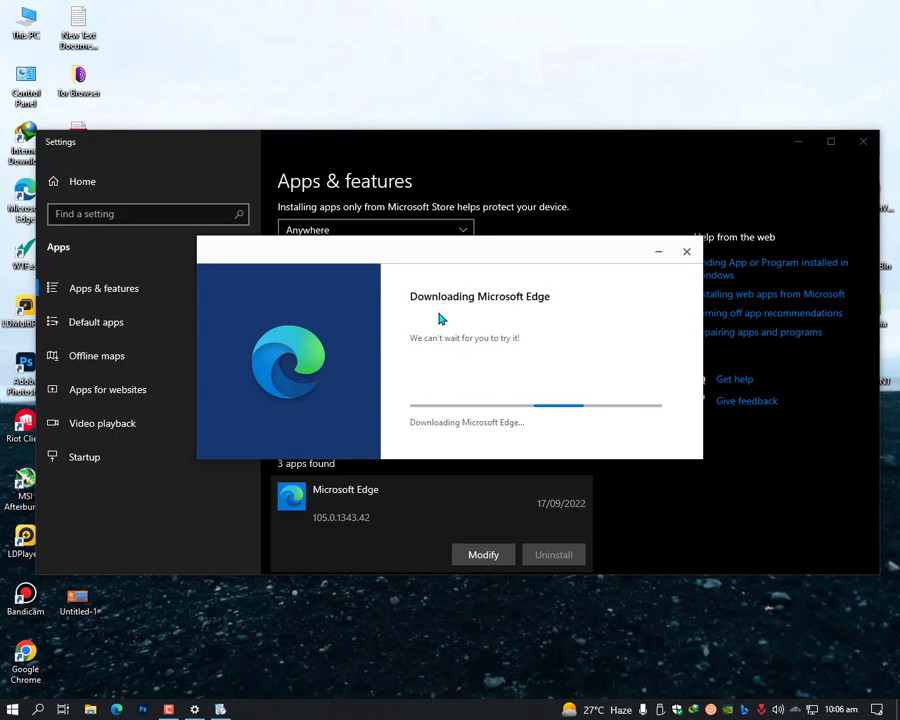
pyautogui.moveTo(470, 371)
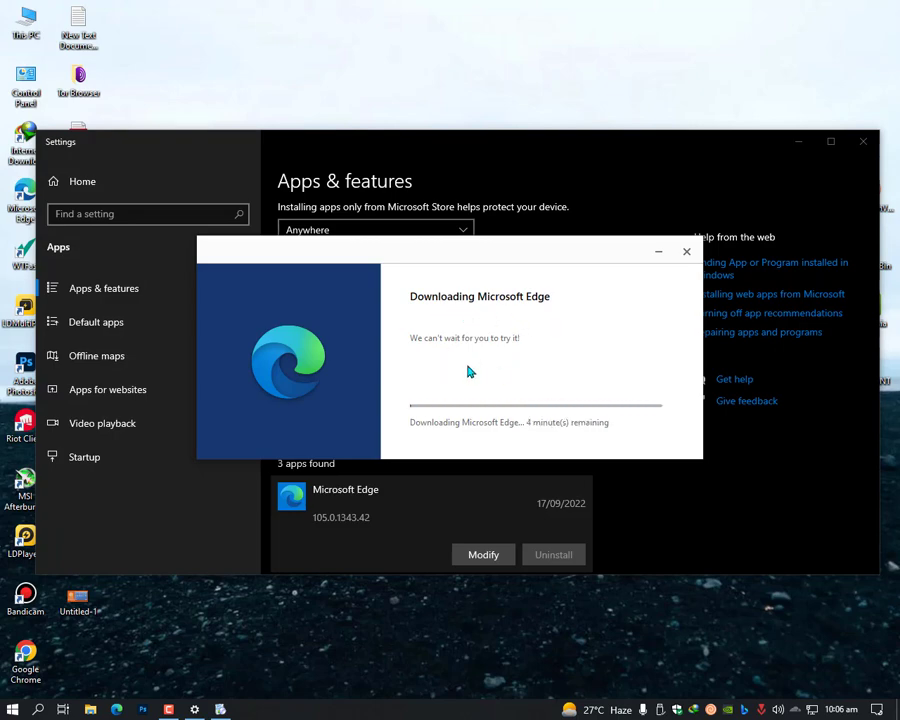
pyautogui.moveTo(672, 370)
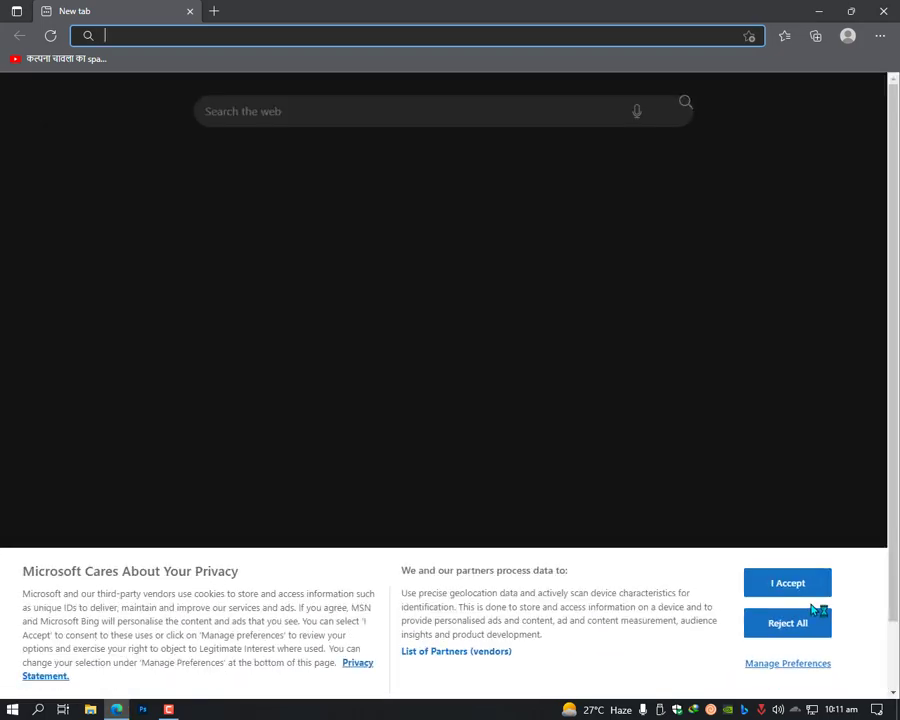
# Step: Accept Edge's privacy notice and launch Command Prompt as administrator via a cmd search
pyautogui.click(787, 582)
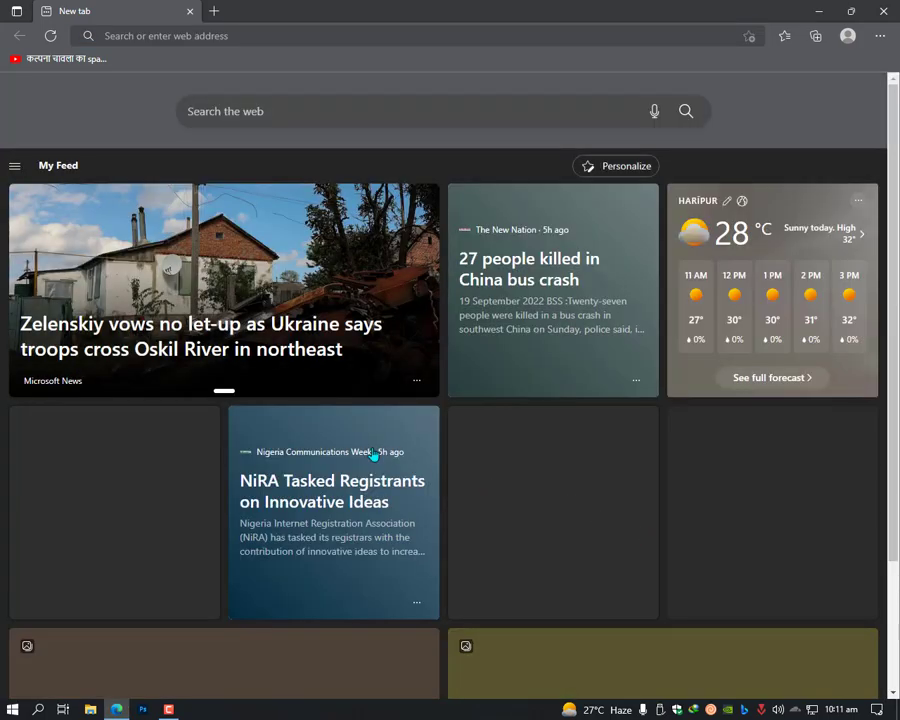
pyautogui.scroll(-3)
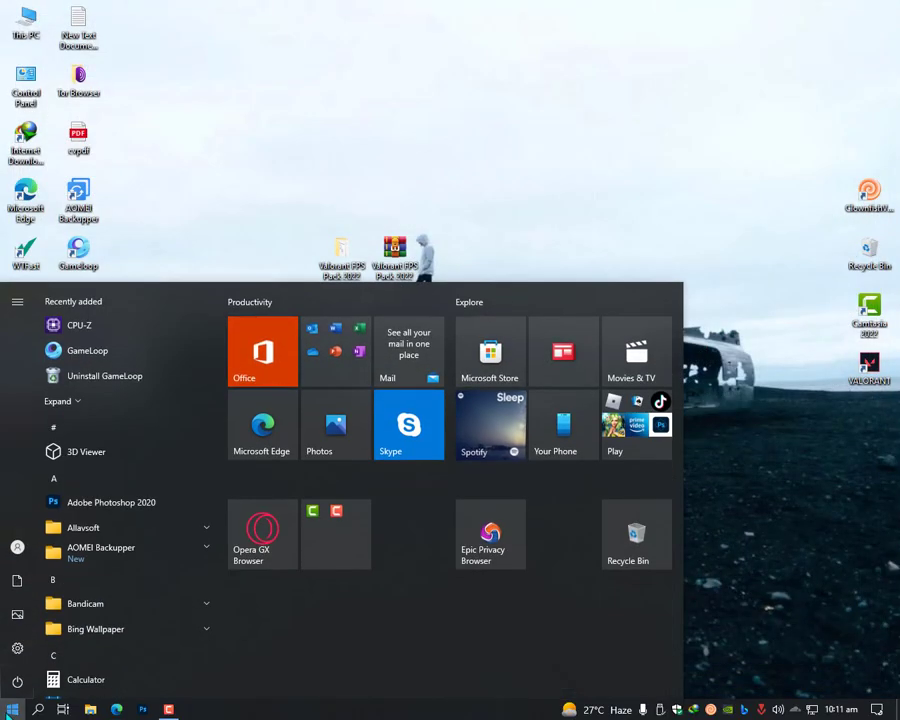
pyautogui.write('cmd')
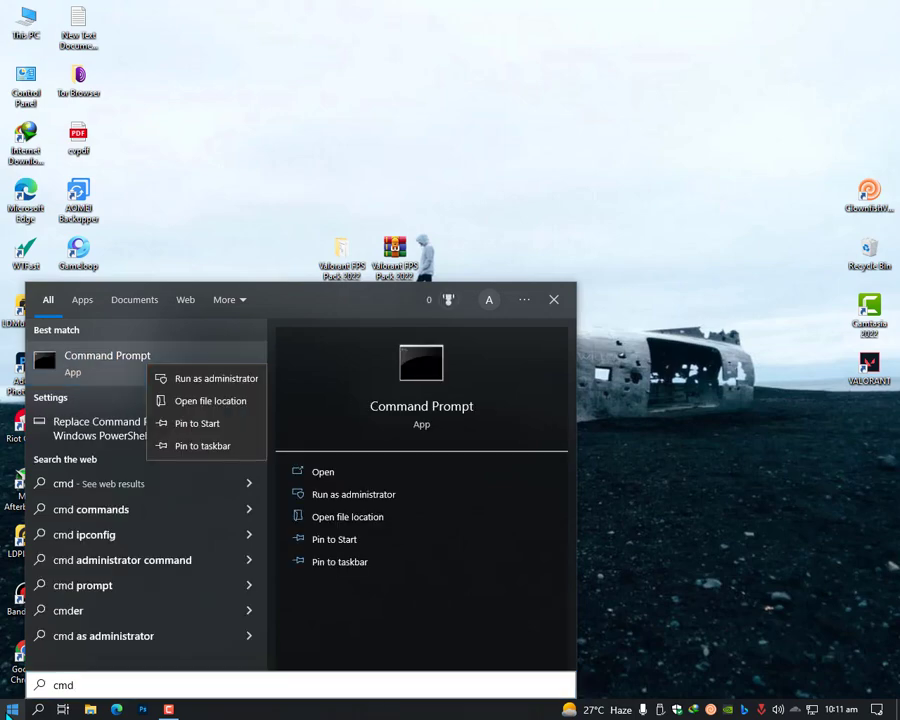
pyautogui.click(213, 378)
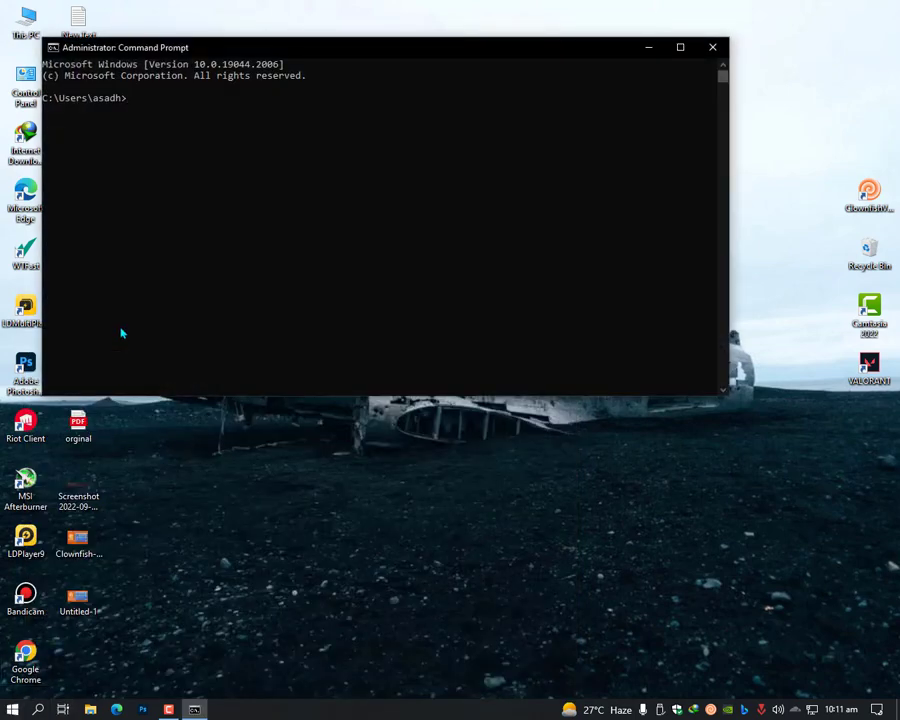
# Step: Run sfc /scannow in the elevated Command Prompt
pyautogui.write('sfc')
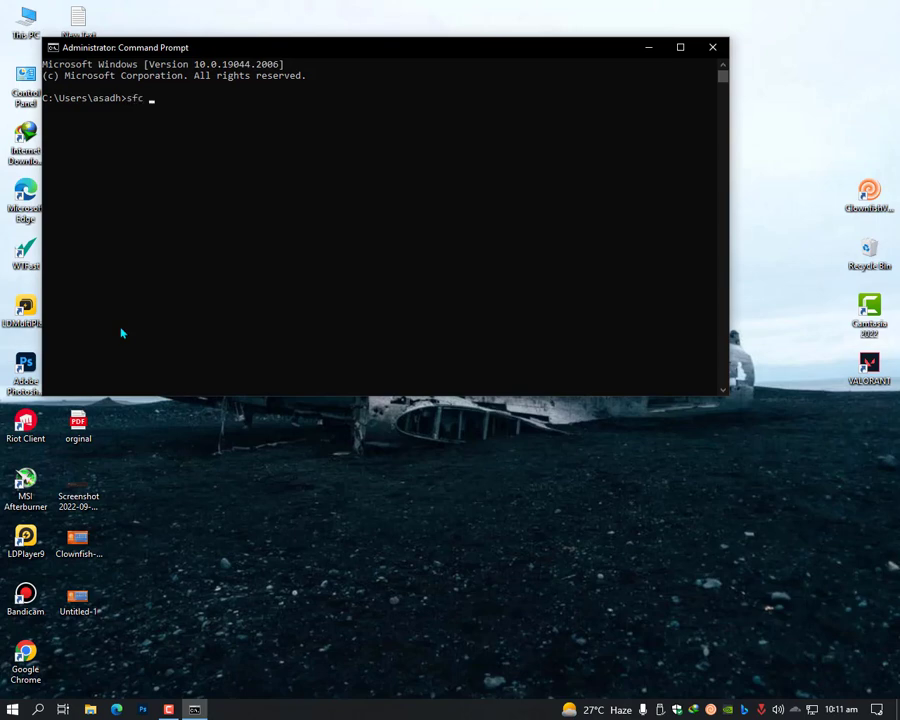
pyautogui.write('/')
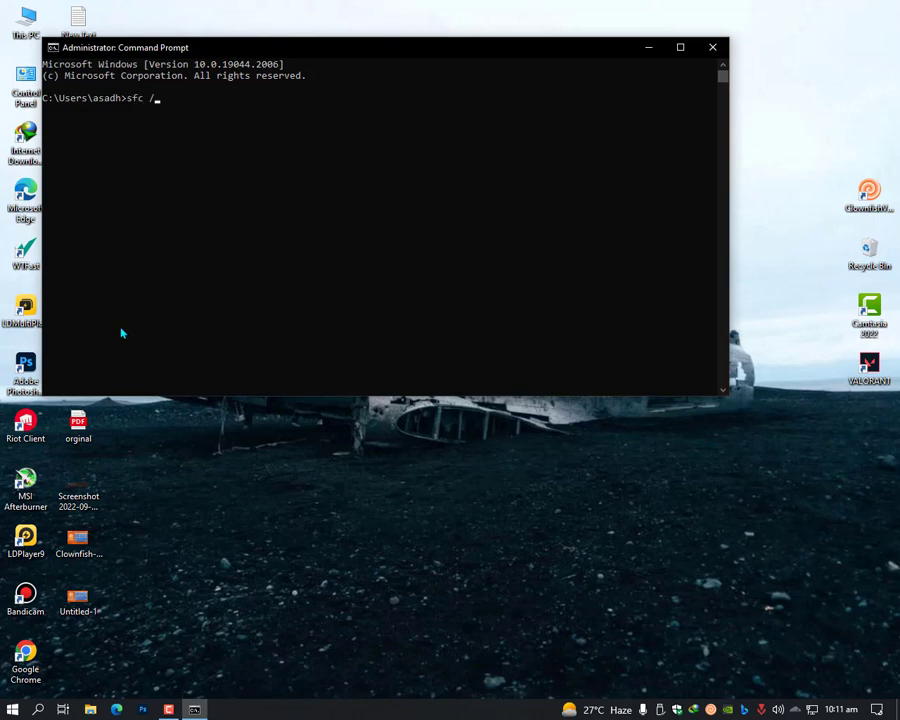
pyautogui.write('scannow')
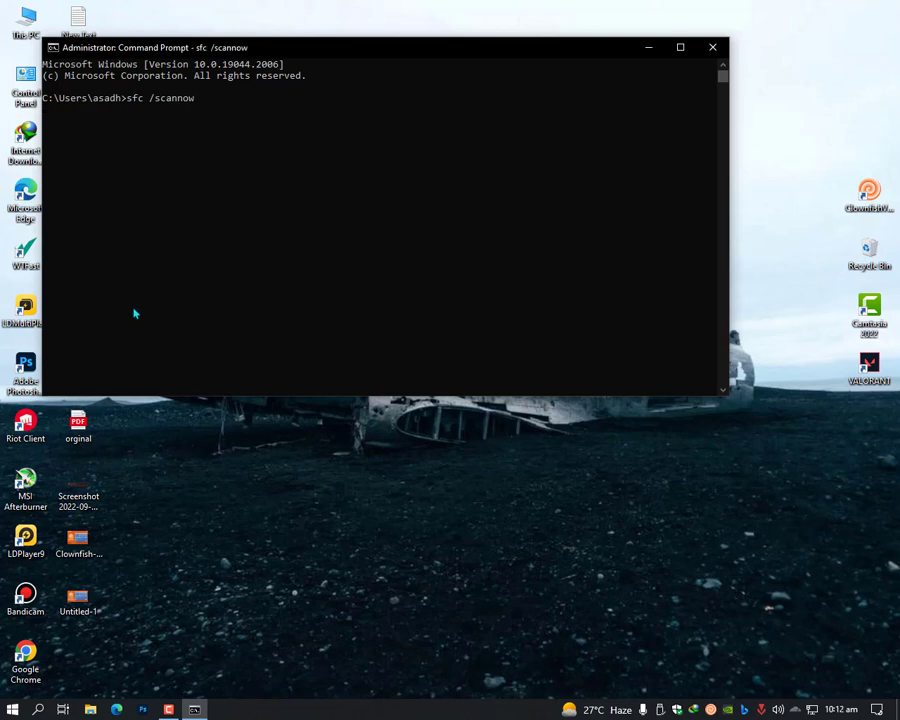
pyautogui.press('enter')
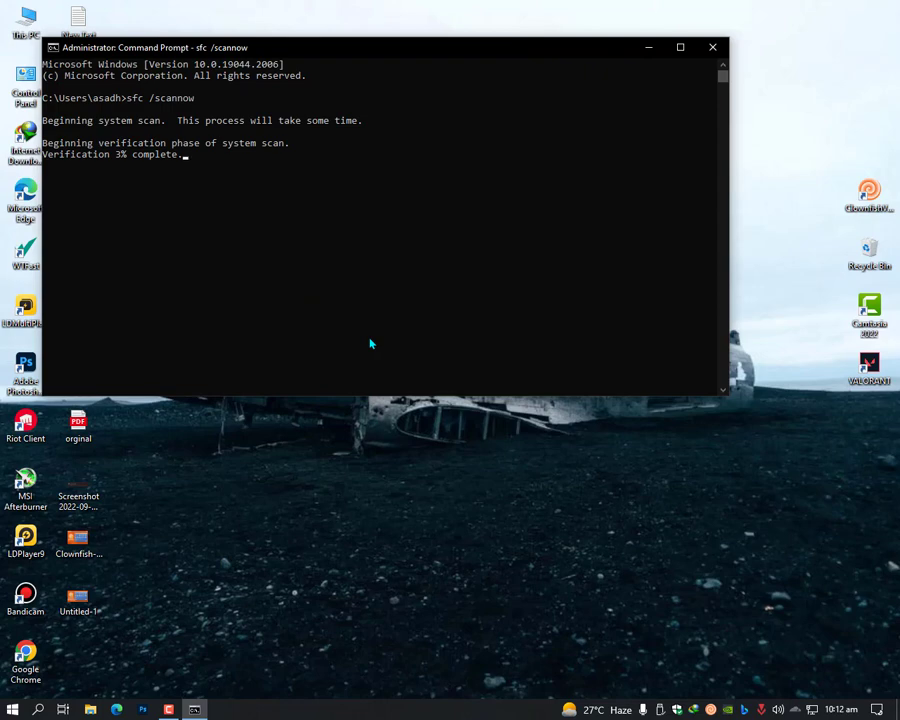
pyautogui.moveTo(547, 229)
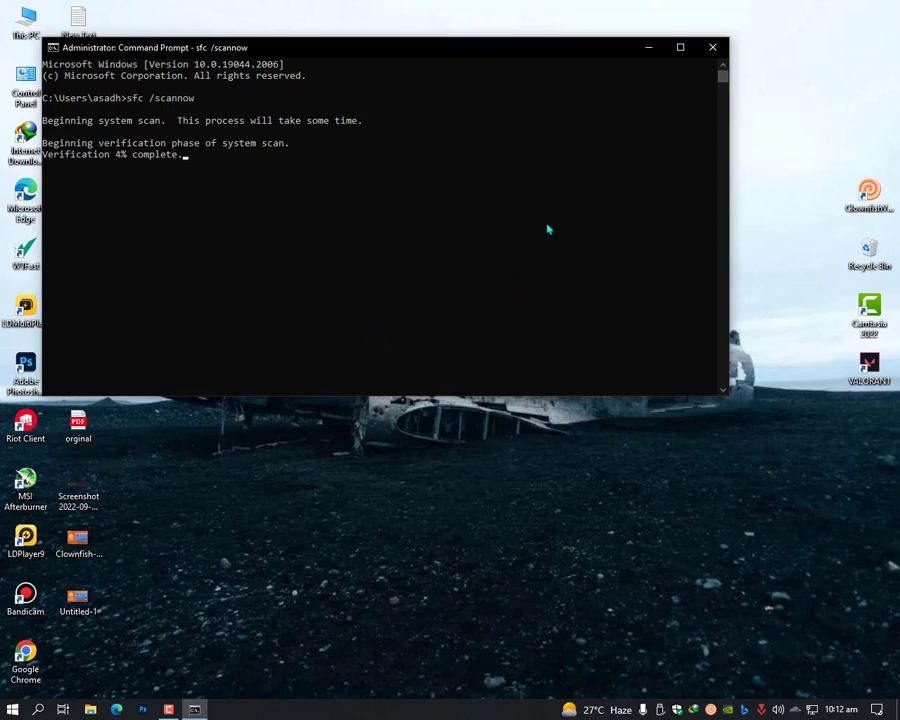